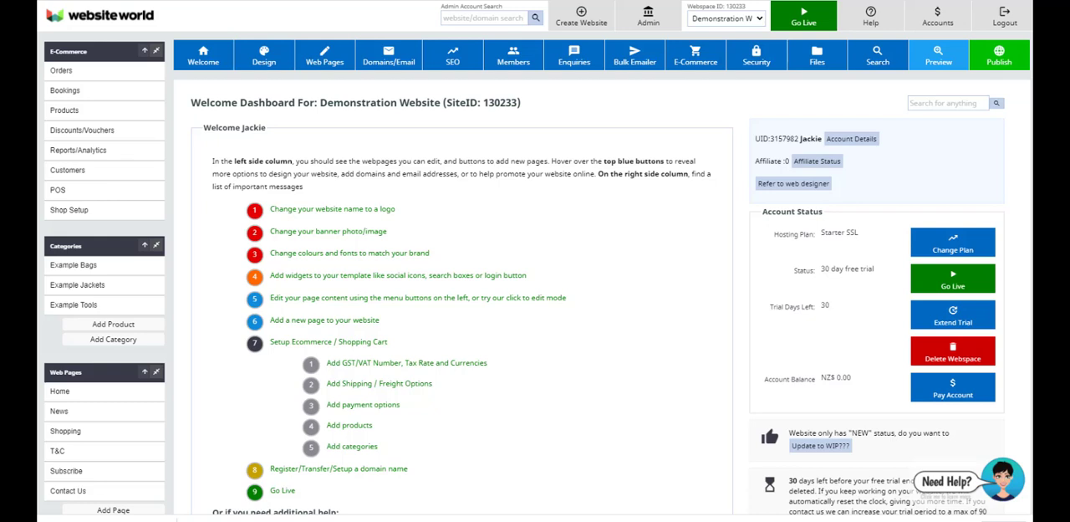
mouse_move(453, 96)
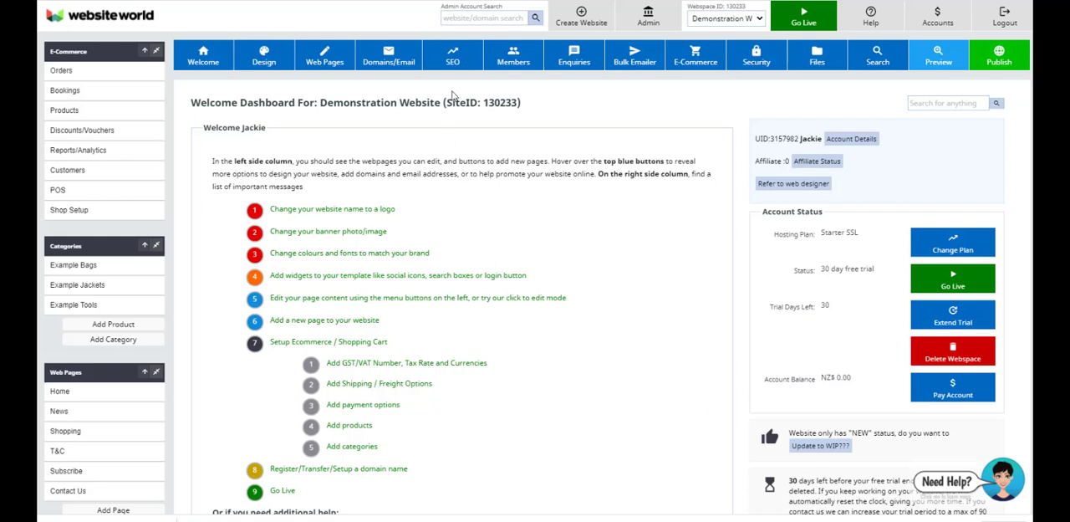
mouse_move(451, 53)
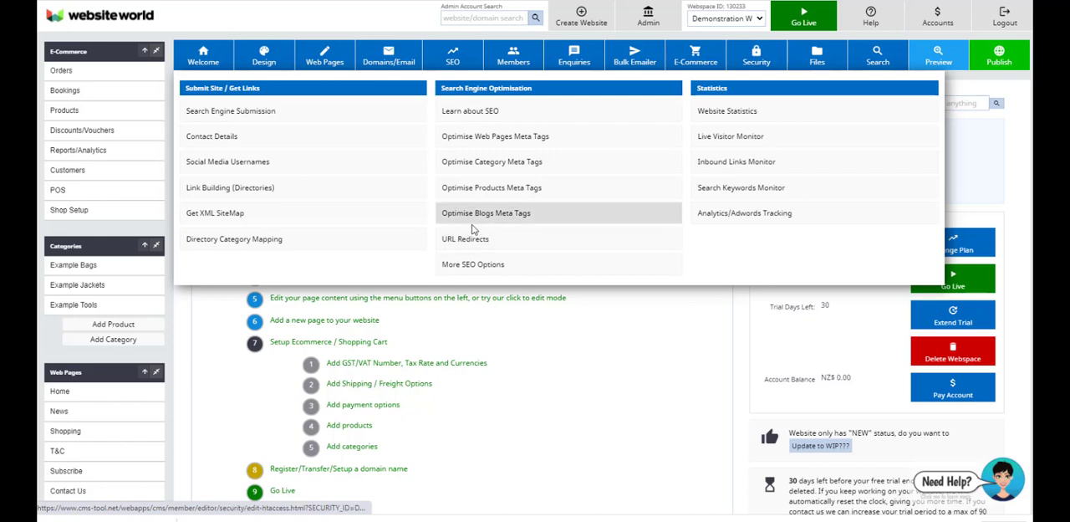
mouse_move(562, 264)
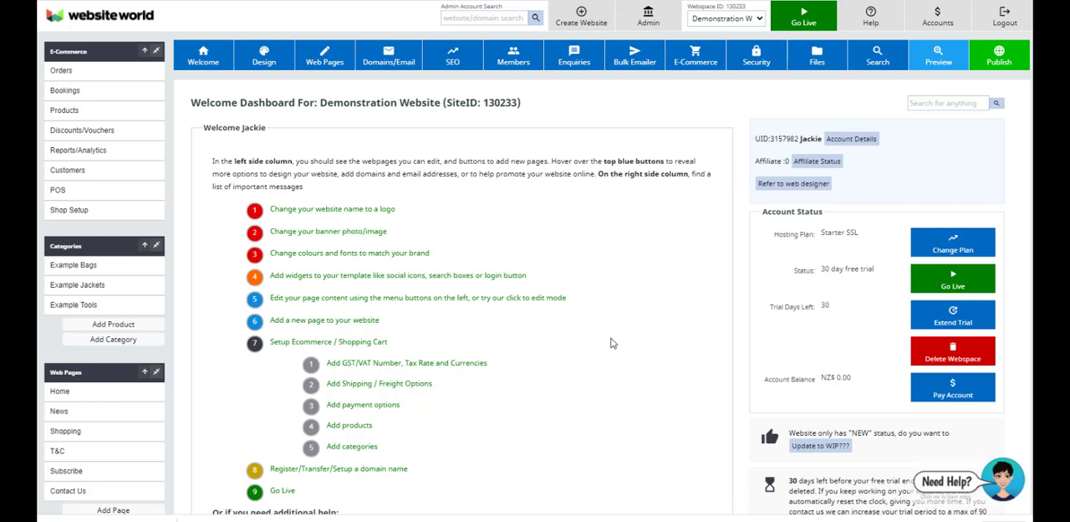
mouse_move(617, 341)
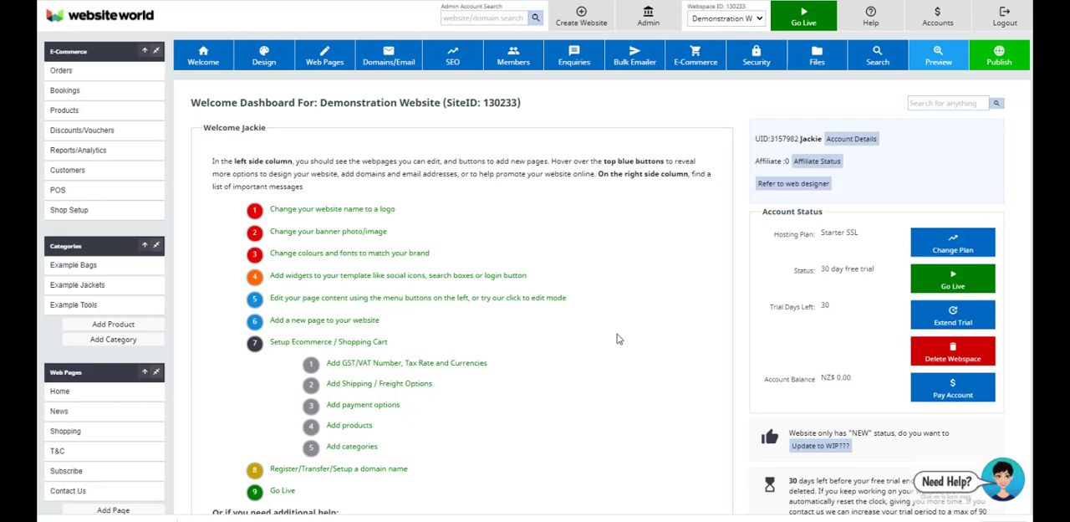
mouse_move(565, 130)
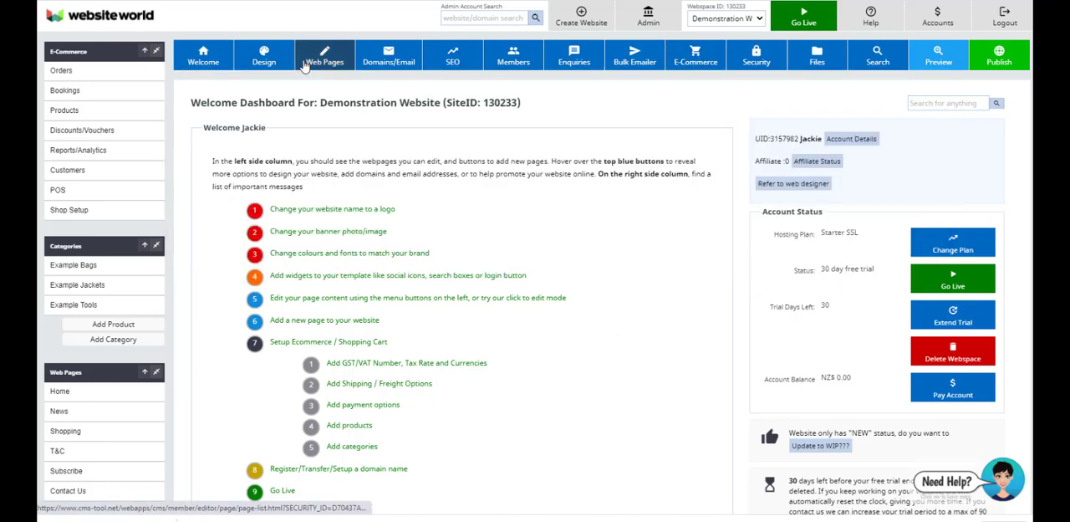
mouse_move(607, 277)
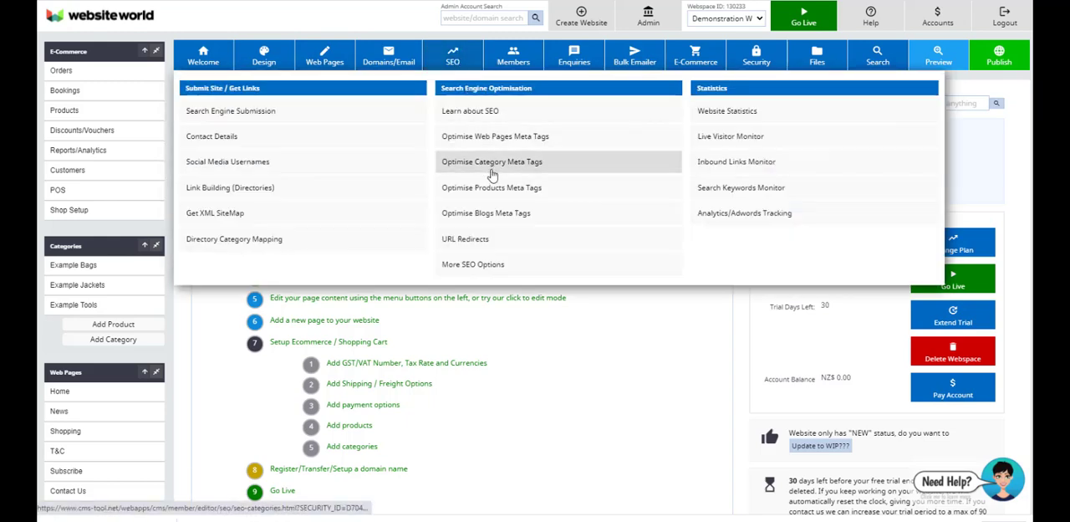
Rename Example B's numeric filename to /brown-shoes via Optimise Products Meta Tags
left_click(492, 188)
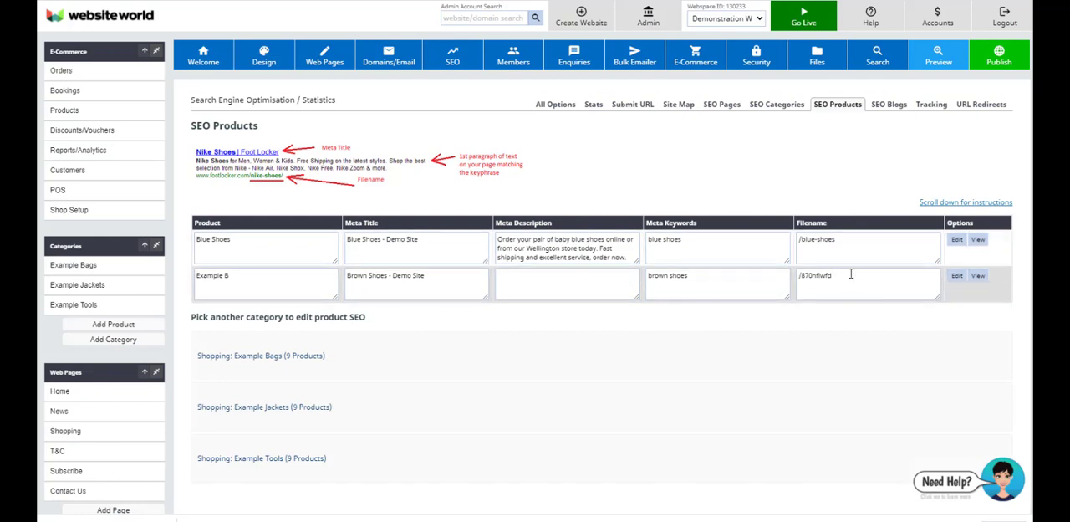
triple_click(840, 274)
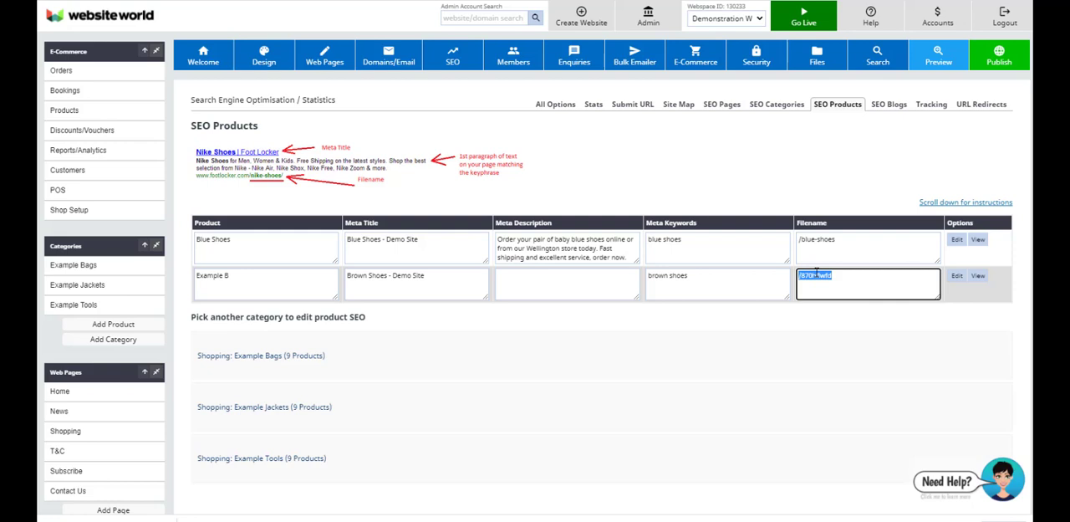
right_click(866, 281)
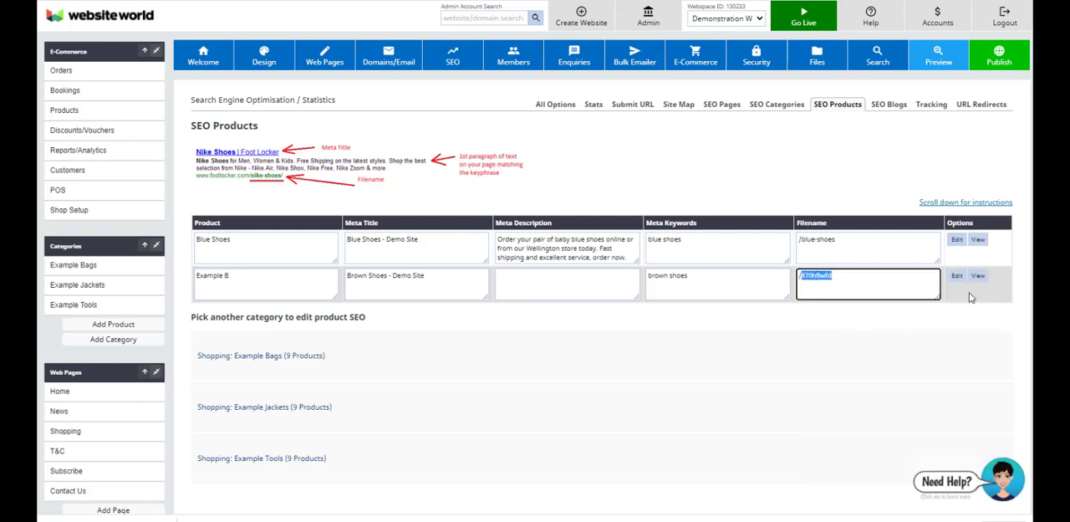
type("/brown-shoes")
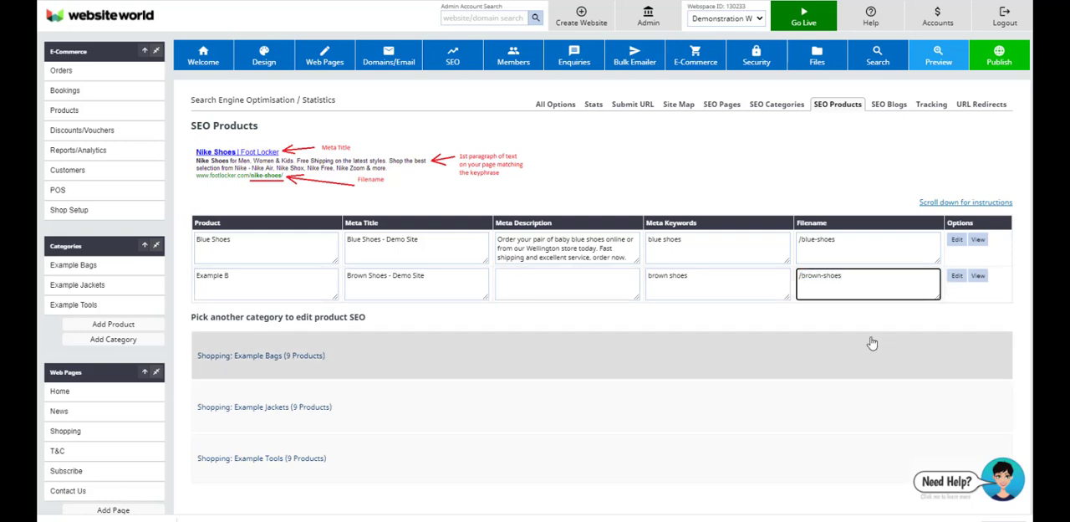
left_click(452, 55)
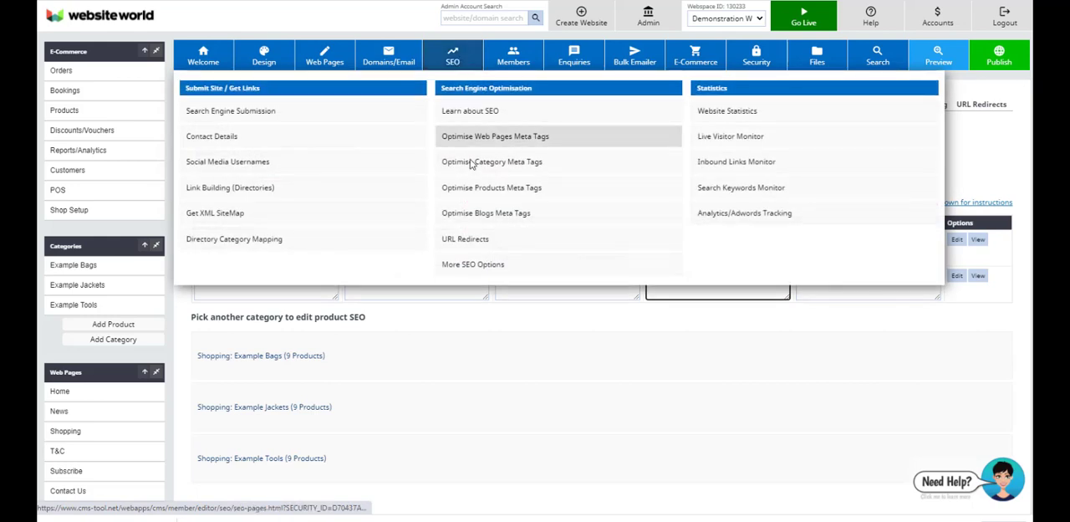
Go to SEO > URL Redirects to reach the Edit Redirects and .htaccess File page
left_click(465, 237)
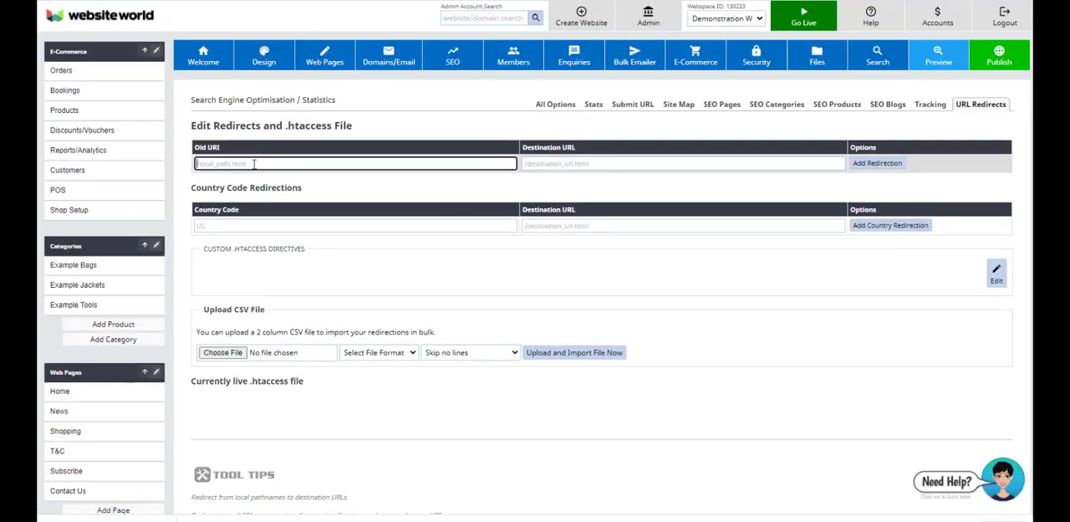